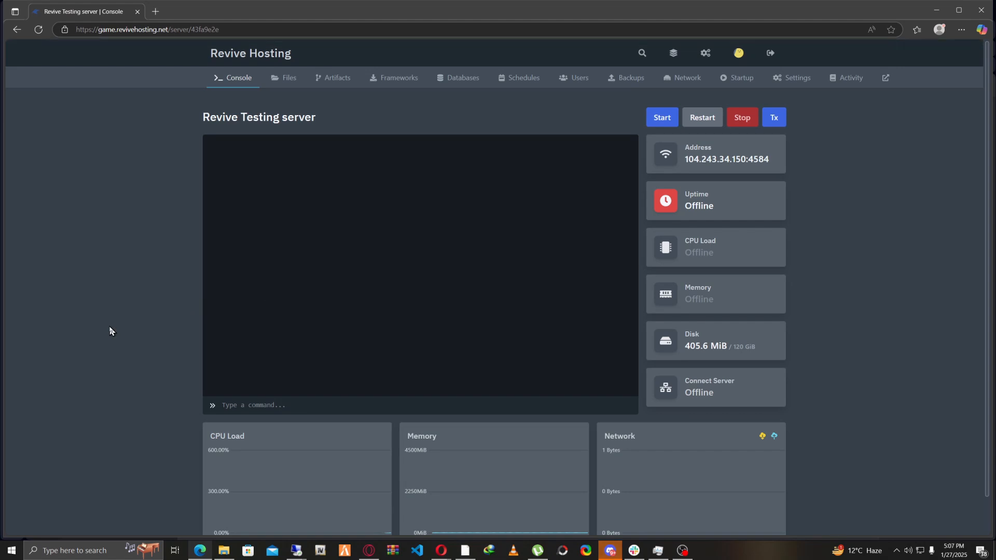
{"action": "mouse_move", "coordinate": [194, 220]}
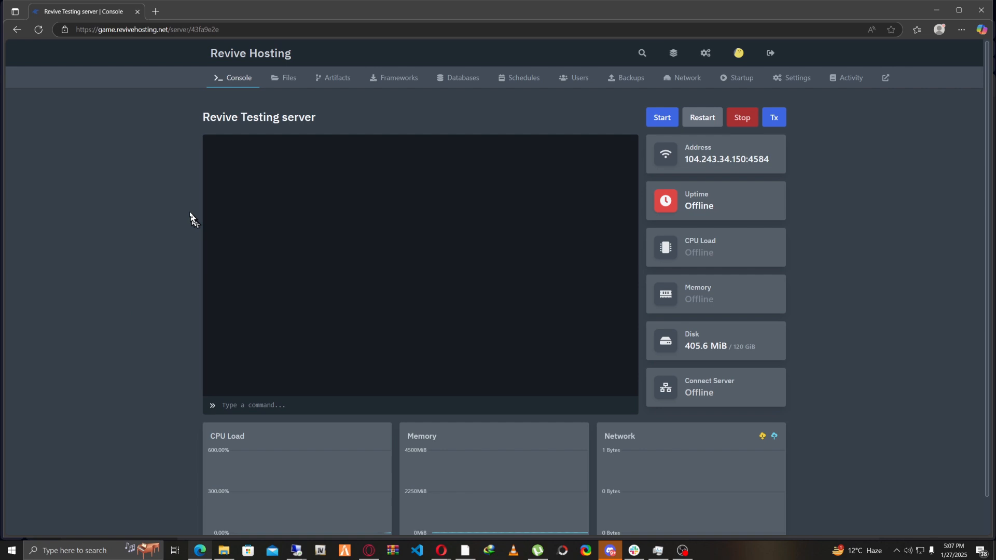
{"action": "mouse_move", "coordinate": [399, 77]}
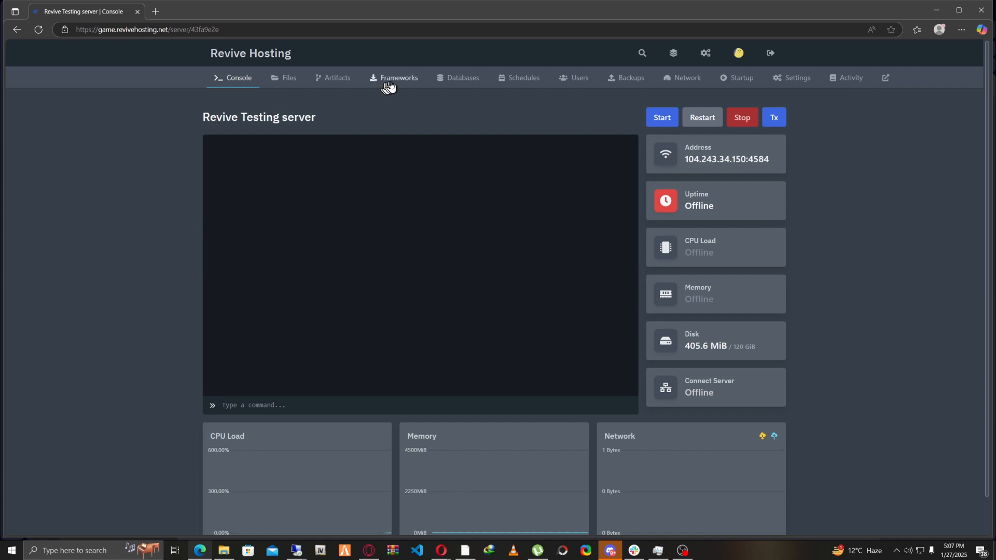
{"action": "mouse_move", "coordinate": [399, 78]}
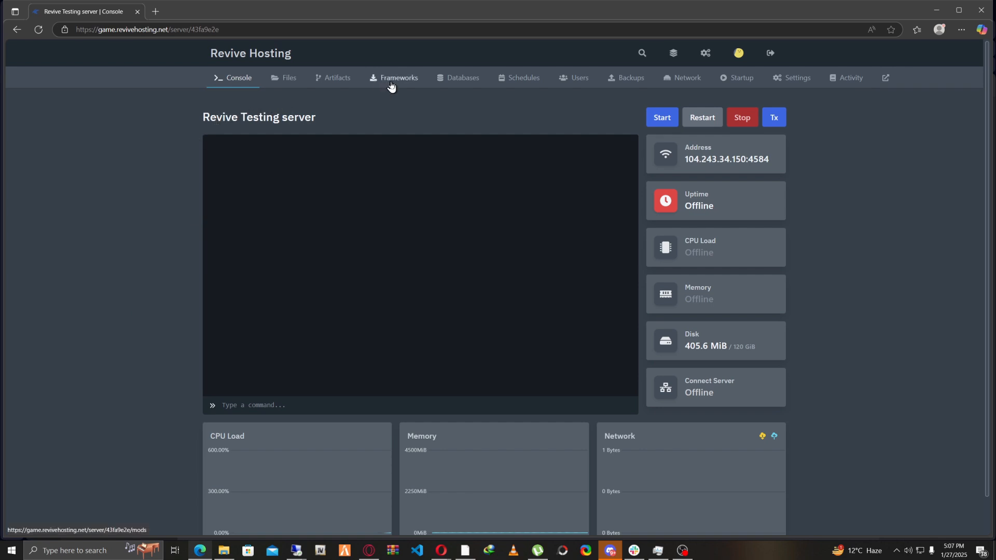
Install the VORP RedM framework from the Frameworks list and confirm the installation
{"action": "left_click", "coordinate": [399, 77]}
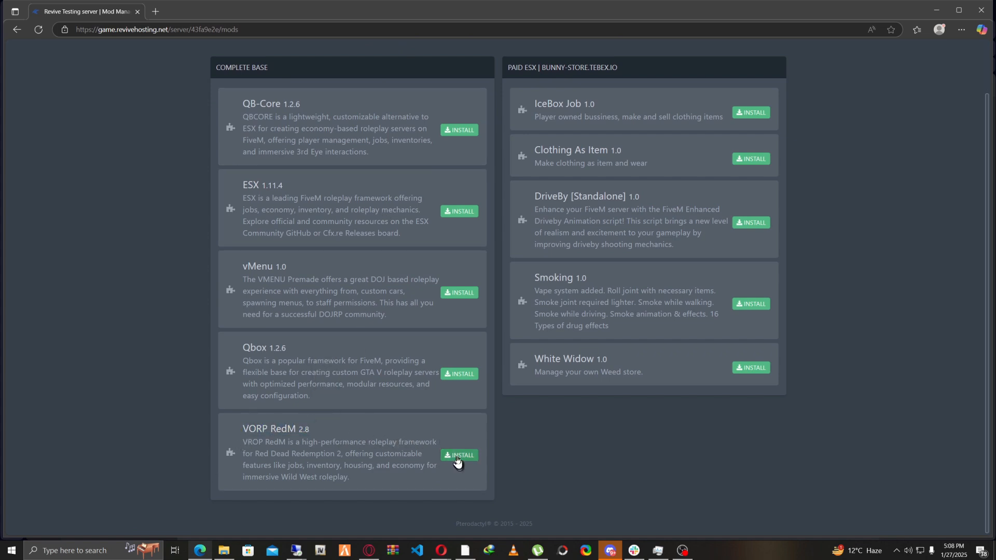
{"action": "left_click", "coordinate": [458, 455]}
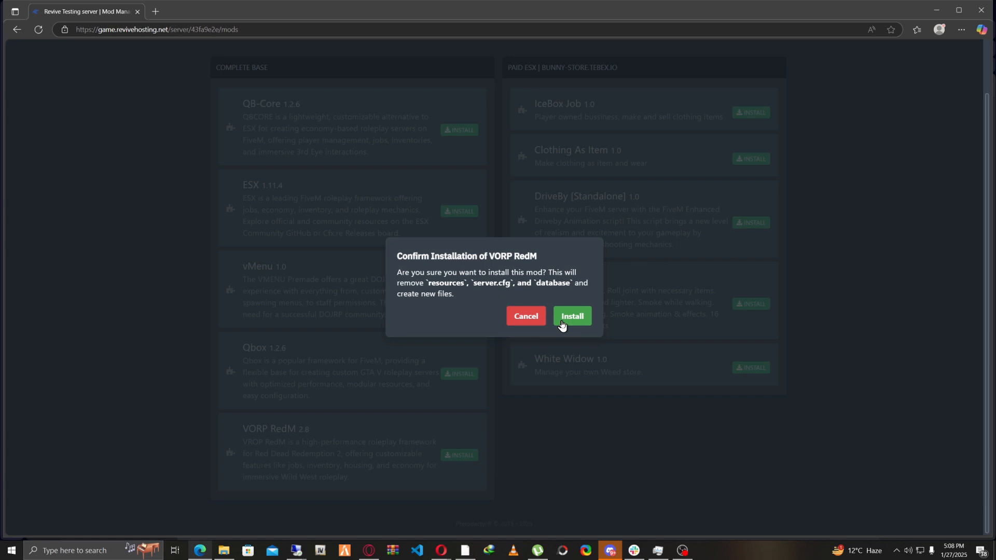
{"action": "left_click", "coordinate": [571, 316]}
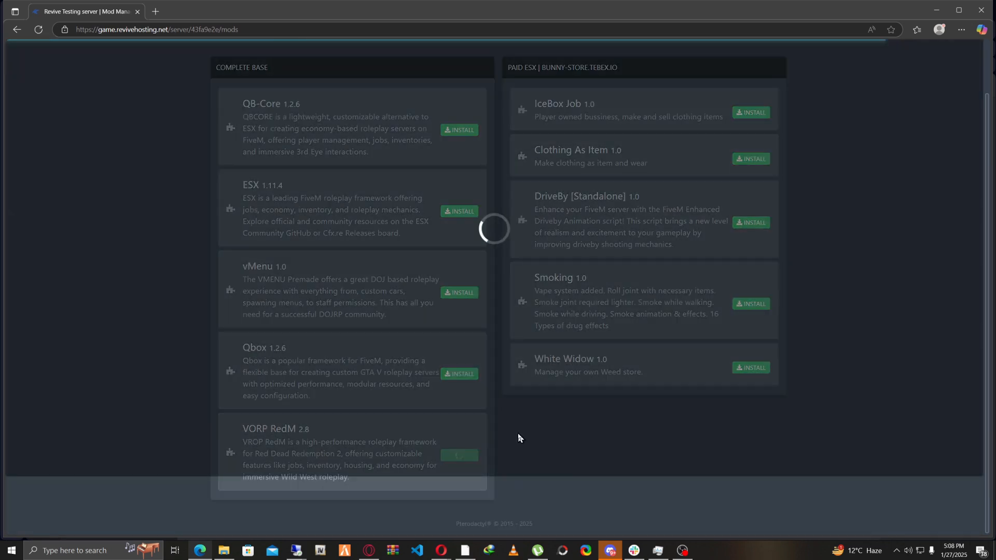
{"action": "left_click", "coordinate": [458, 455]}
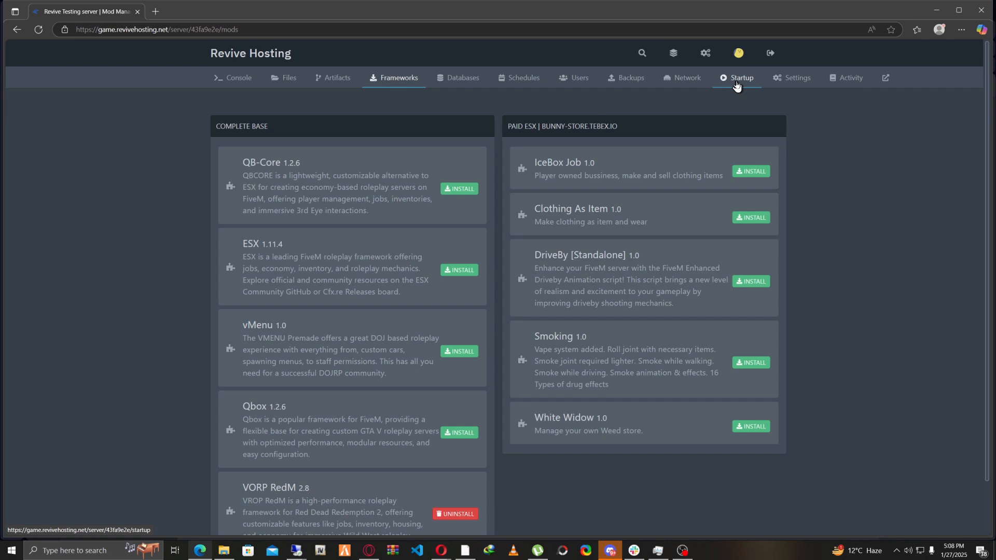
Inspect the project name and other startup variables, then go back to the server console
{"action": "left_click", "coordinate": [740, 77]}
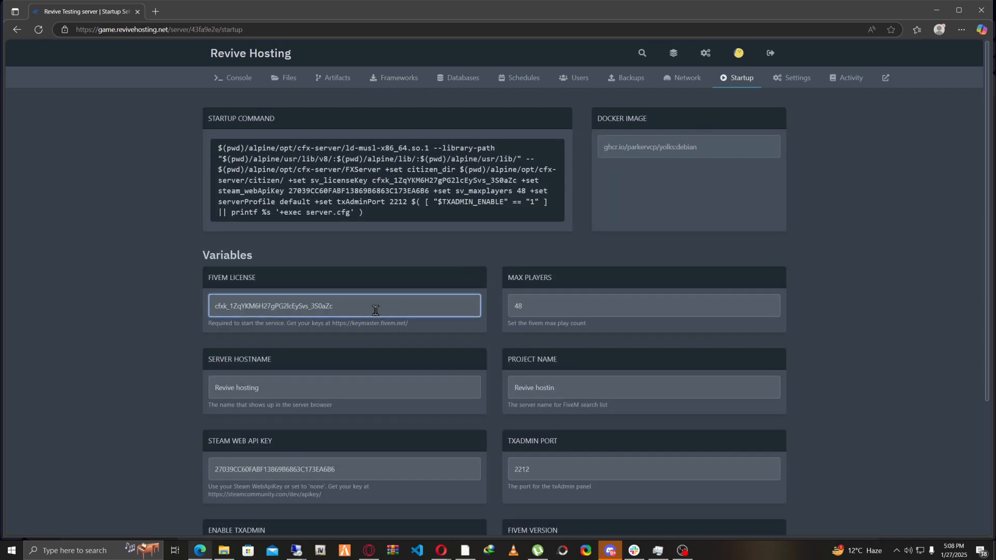
{"action": "left_click", "coordinate": [643, 388]}
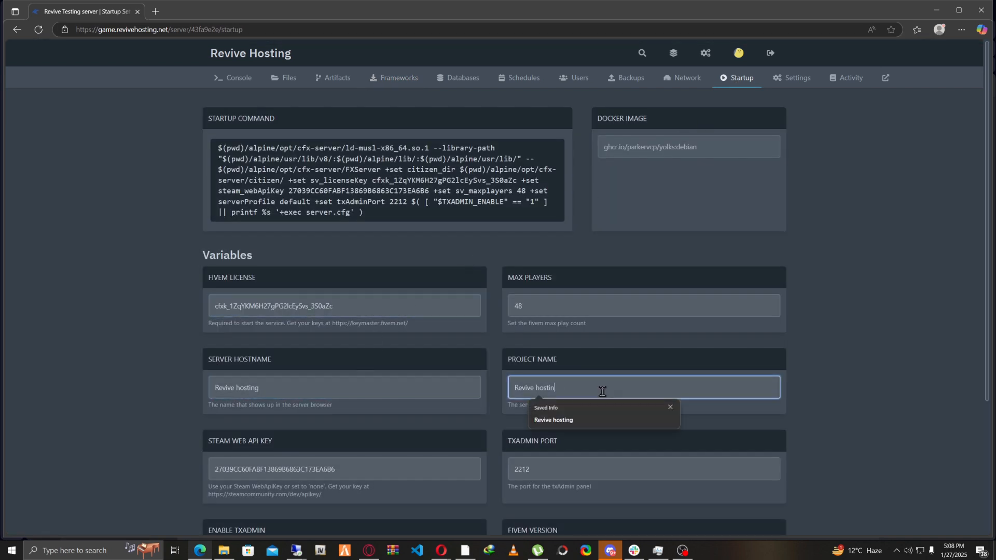
{"action": "scroll", "scroll_direction": "down", "scroll_amount": 3}
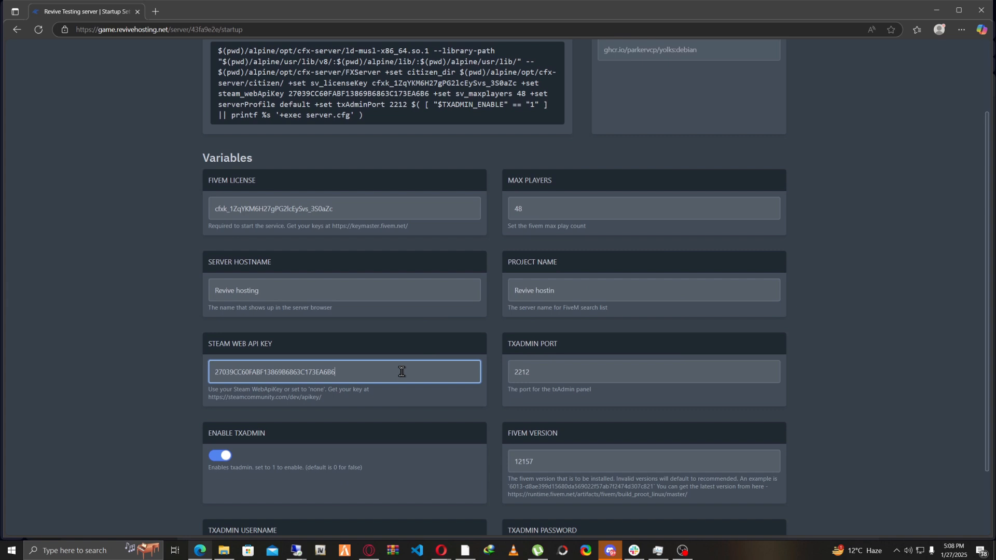
{"action": "scroll", "scroll_direction": "up", "scroll_amount": 3}
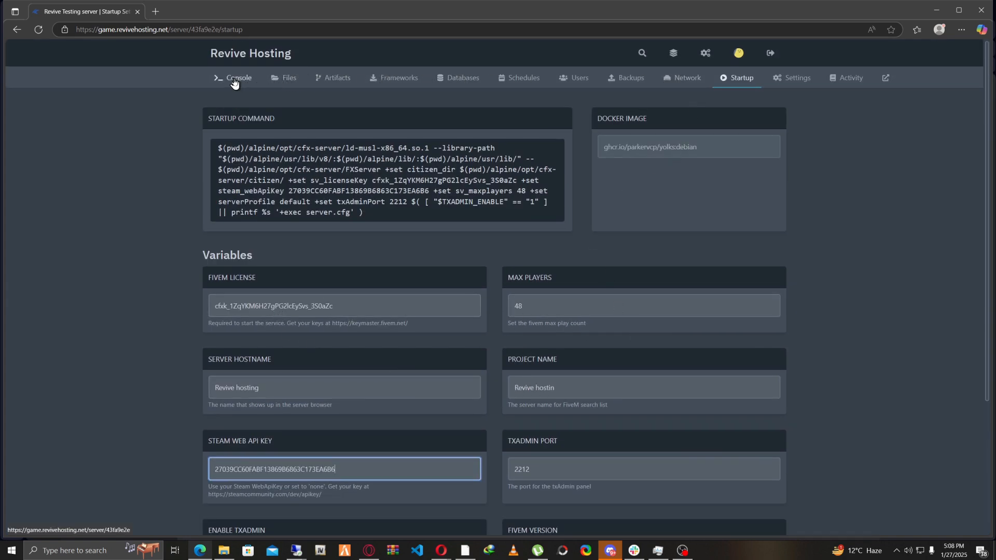
{"action": "left_click", "coordinate": [239, 77]}
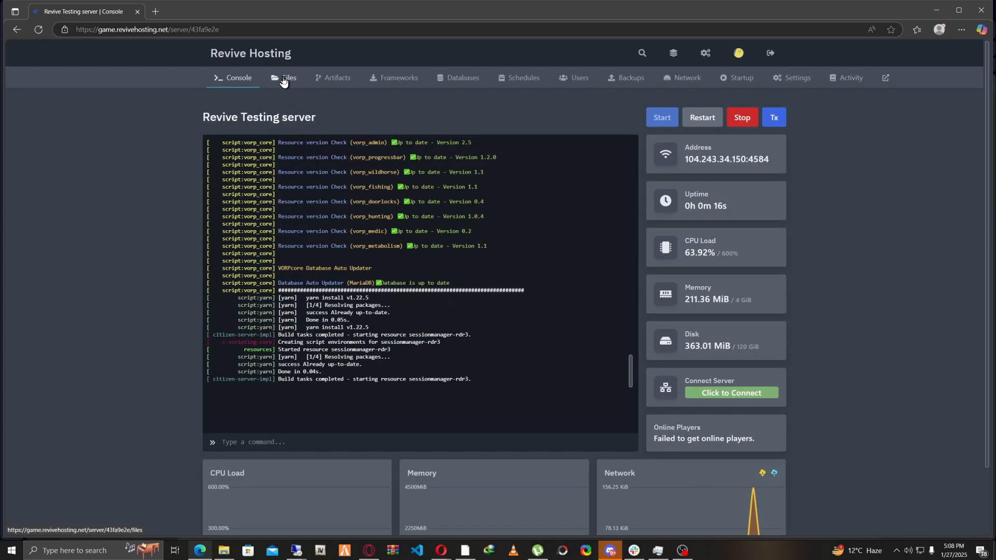
Browse the server files into resources/[VORP] and scroll through the installed vorp resource folders
{"action": "left_click", "coordinate": [287, 77]}
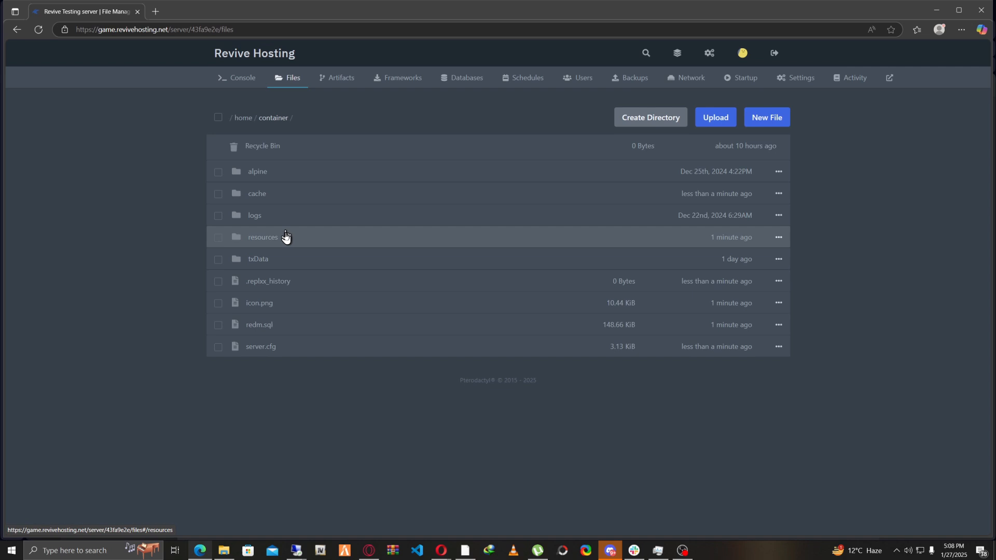
{"action": "left_click", "coordinate": [262, 238]}
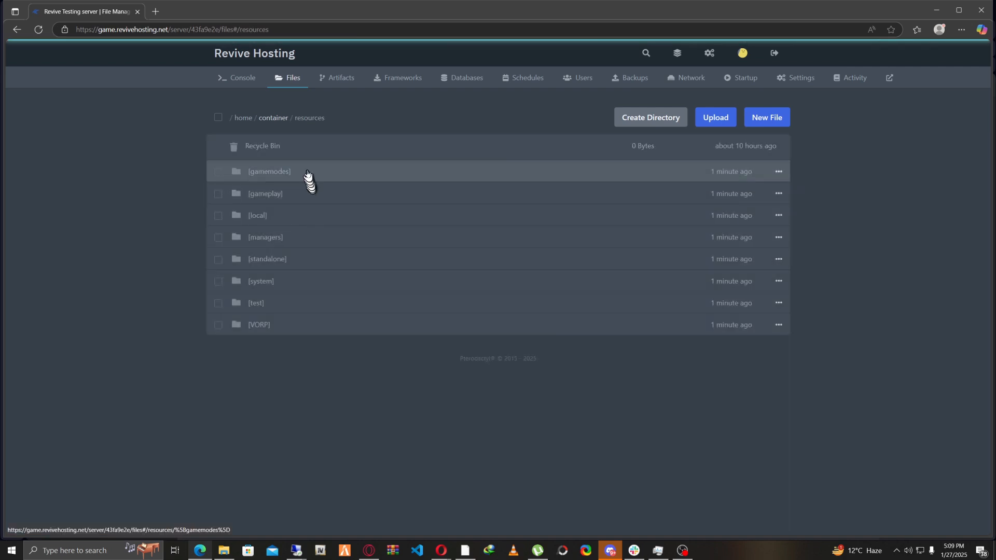
{"action": "left_click", "coordinate": [259, 325]}
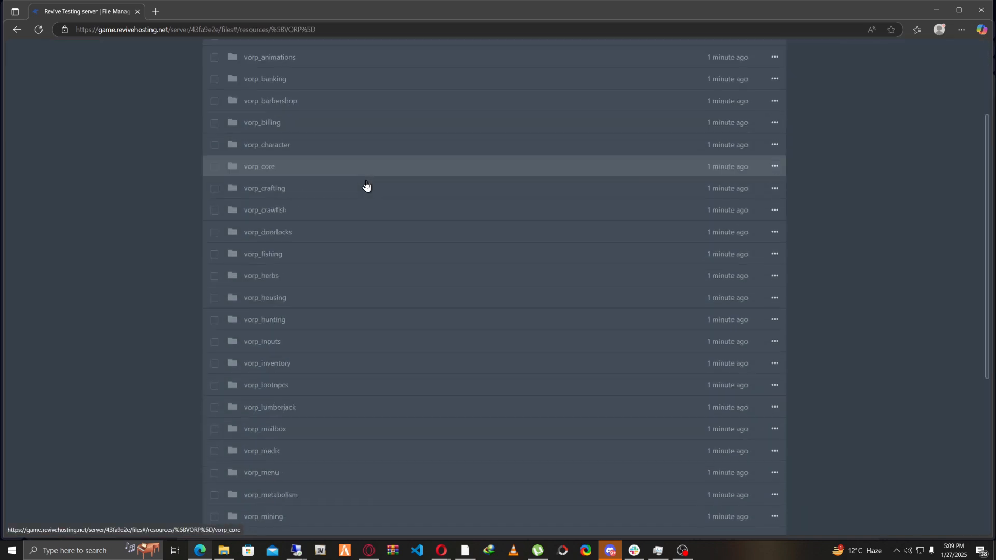
{"action": "scroll", "scroll_direction": "down", "scroll_amount": 3}
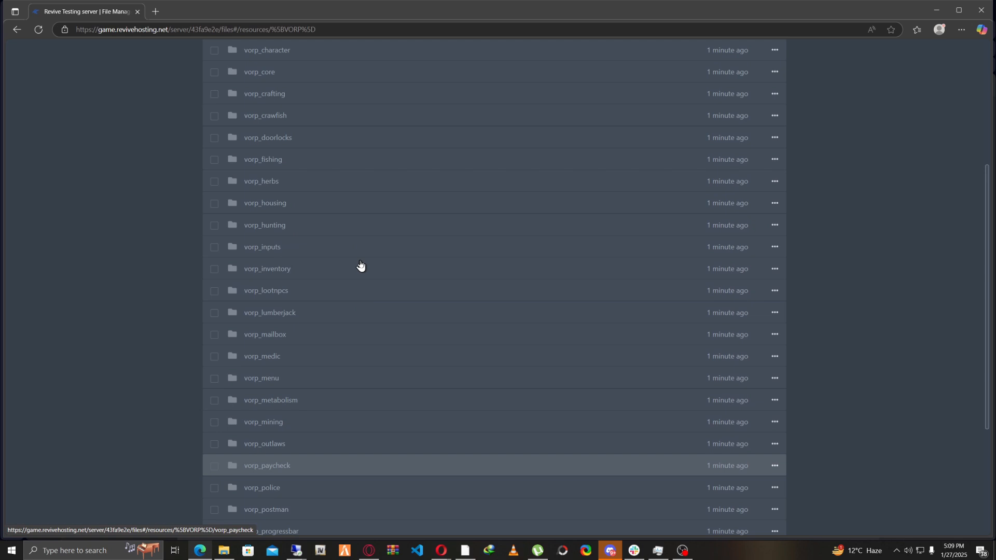
{"action": "left_click", "coordinate": [238, 77]}
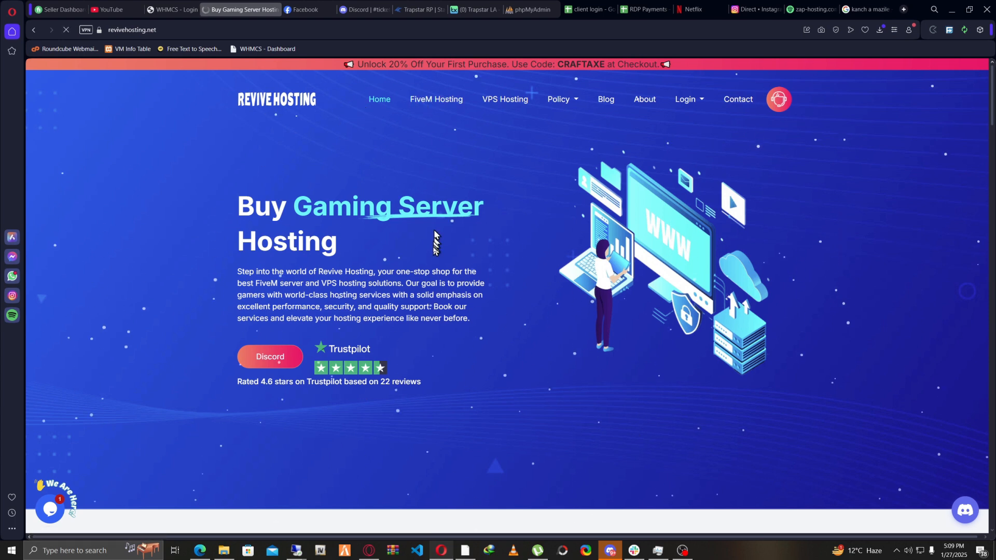
{"action": "mouse_move", "coordinate": [461, 270]}
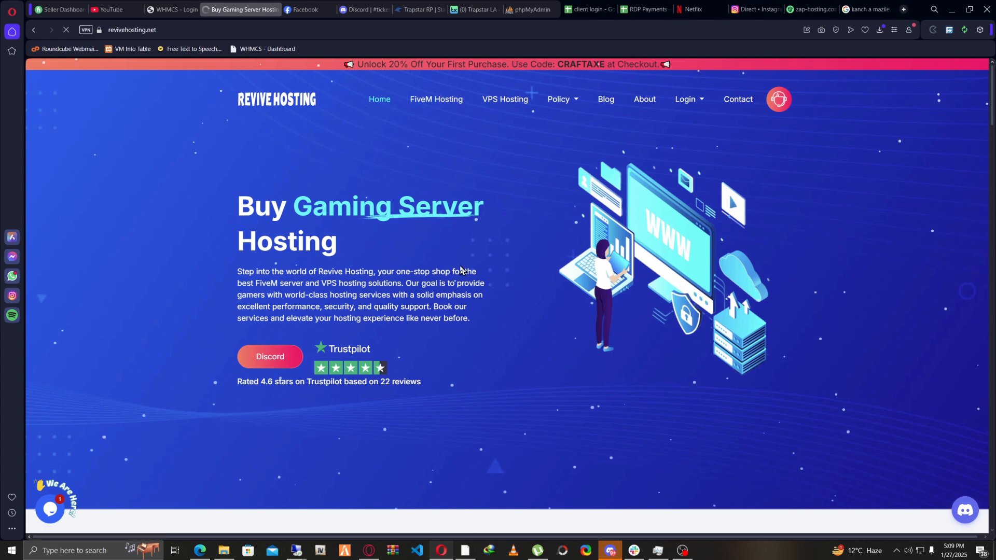
Scroll the homepage down to the FiveM, VPS and Script Installation plan cards
{"action": "scroll", "scroll_direction": "down", "scroll_amount": 3}
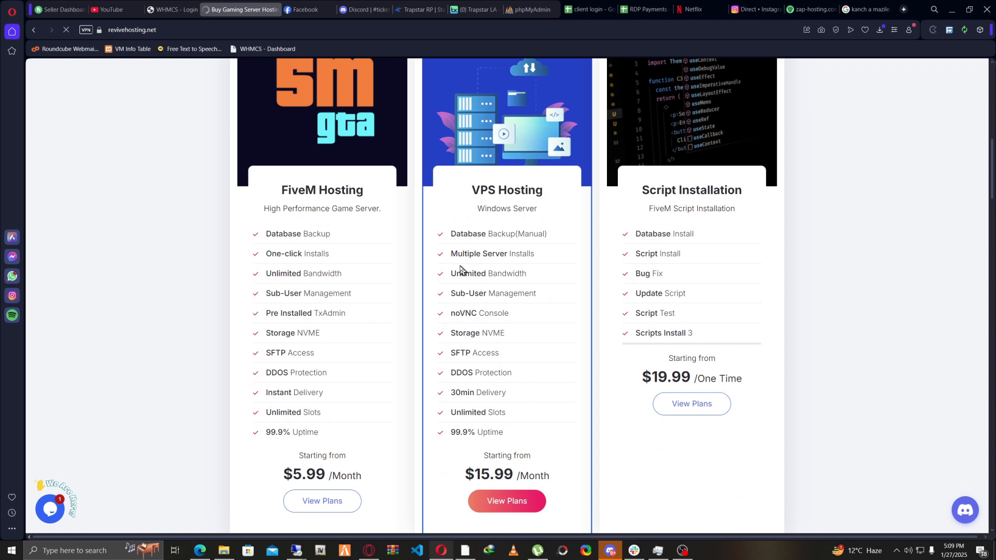
{"action": "mouse_move", "coordinate": [717, 283]}
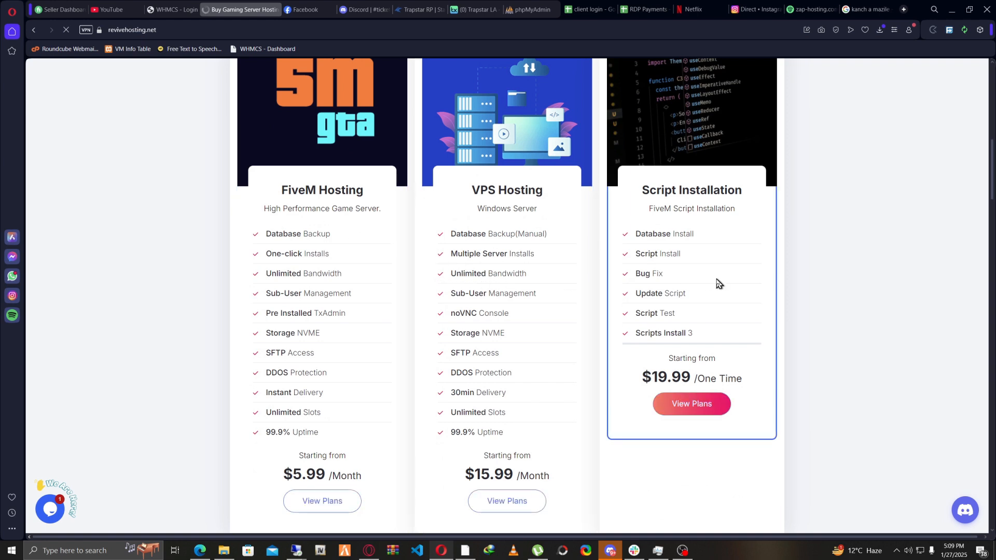